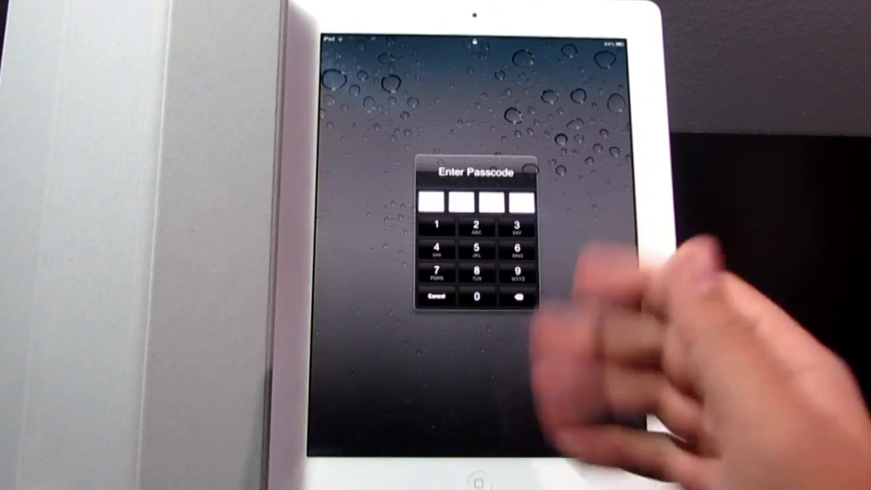
Enter the passcode to unlock the iPad and reach the home screen of apps
left_click(438, 225)
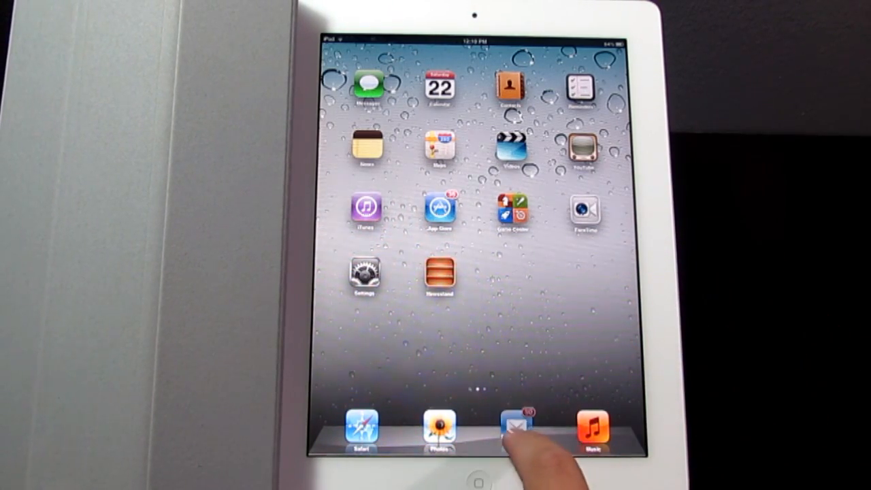
Open Mail, then cancel the Slide to power off prompt after reopening the Smart Cover
left_click(517, 430)
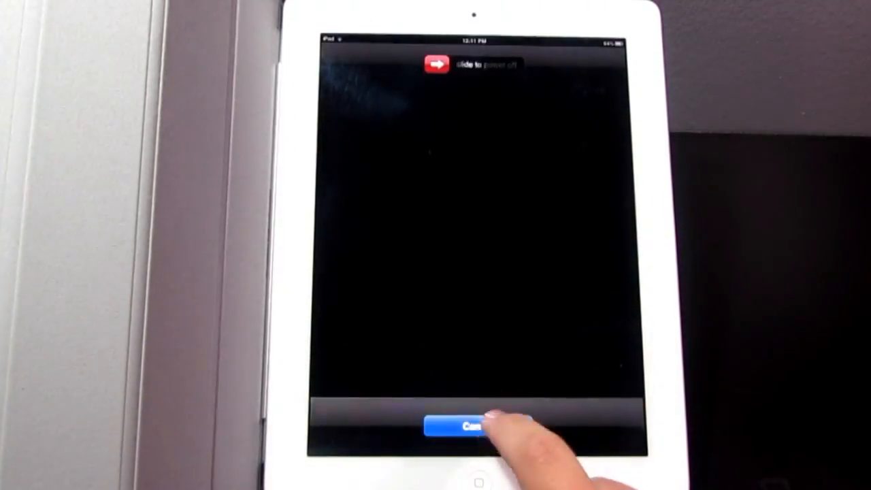
left_click(460, 424)
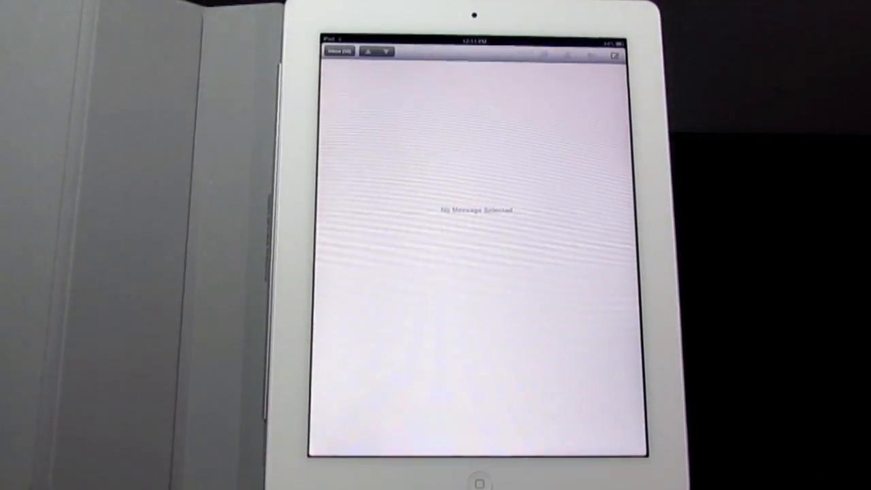